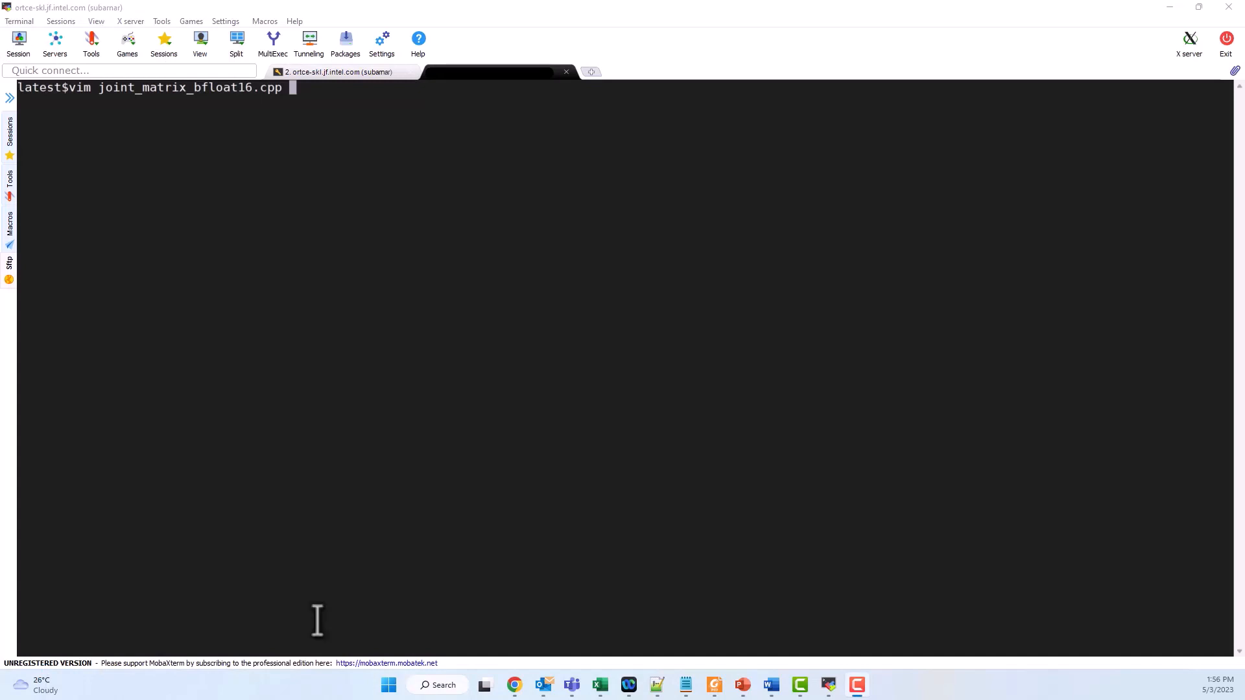
Step: Inspect the bfloat16 alias in joint_matrix_bfloat16.cpp, then scroll the header down to matrix_multiply
{"action": "key", "text": "Return"}
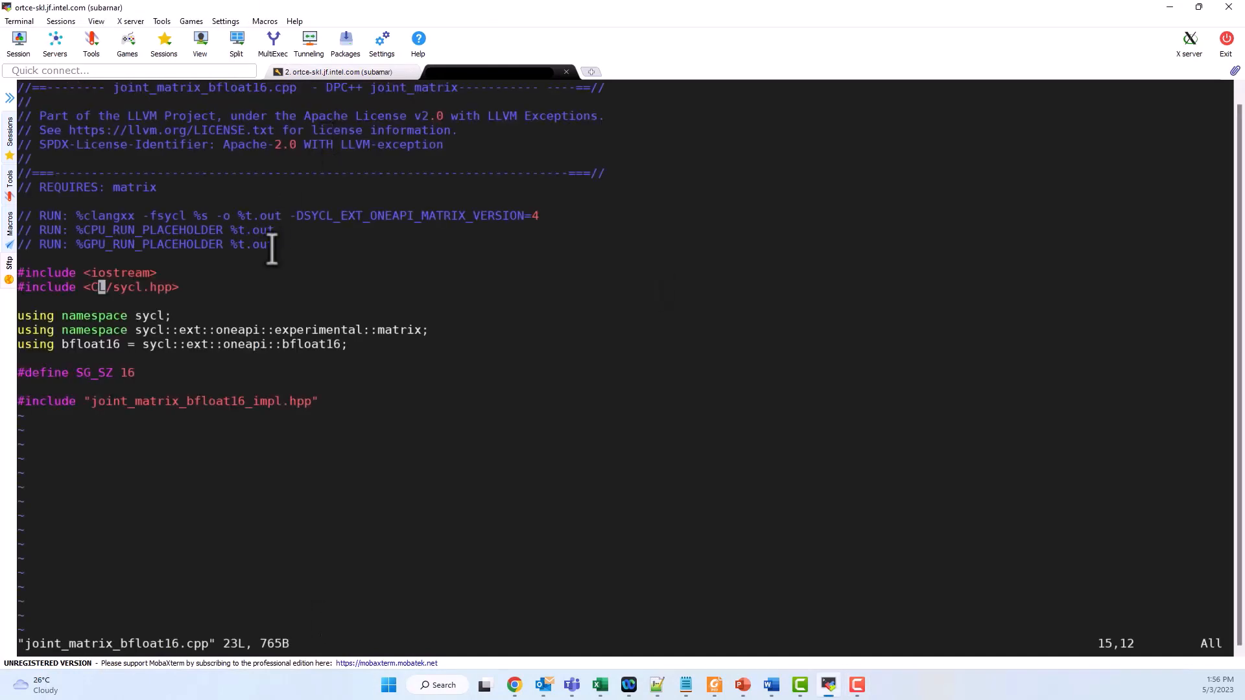
{"action": "mouse_move", "coordinate": [340, 229]}
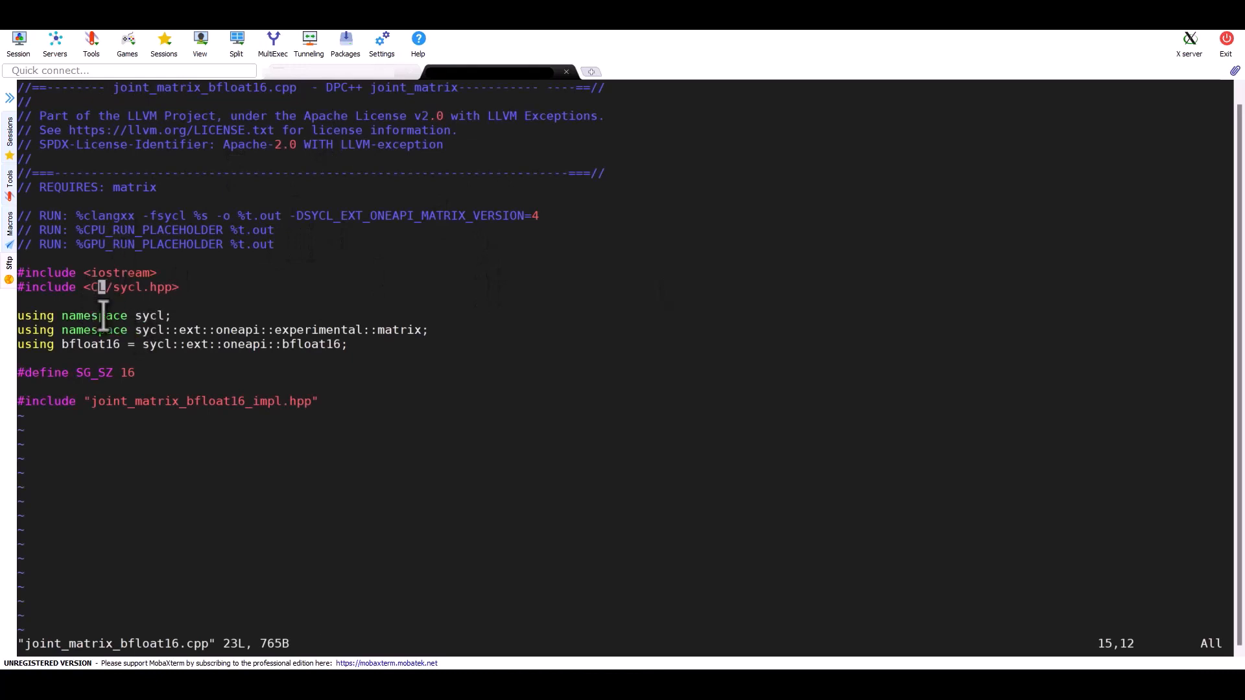
{"action": "double_click", "coordinate": [177, 329]}
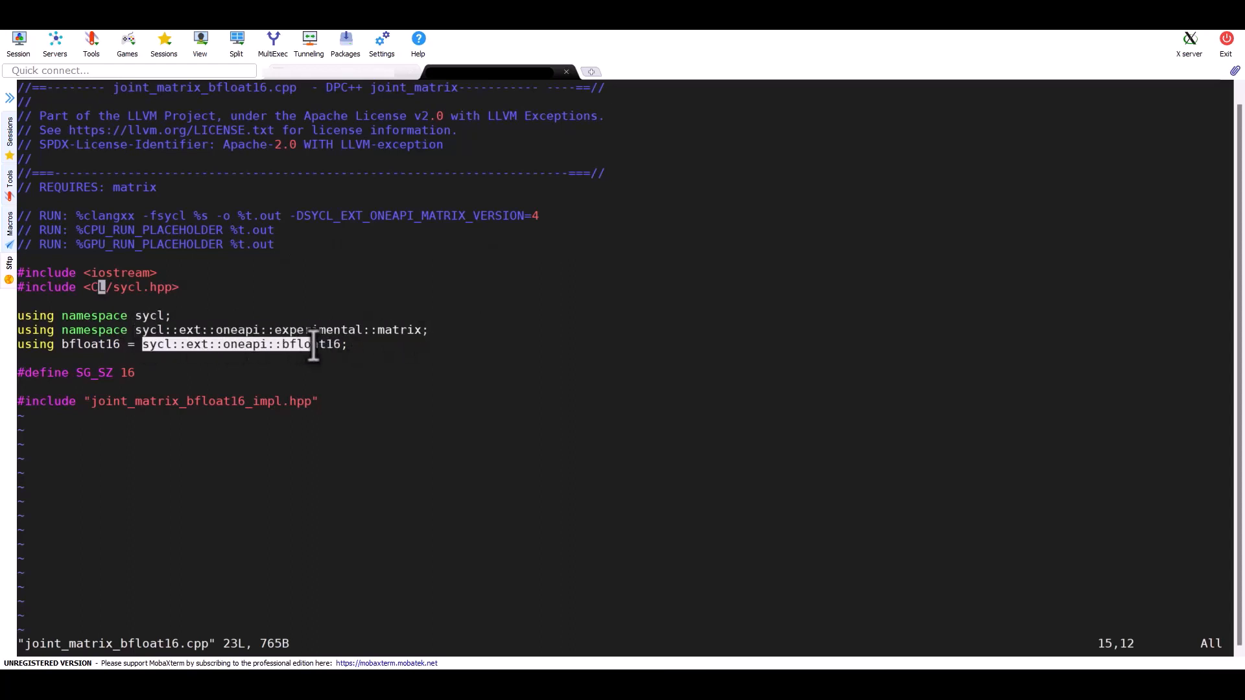
{"action": "mouse_move", "coordinate": [413, 344]}
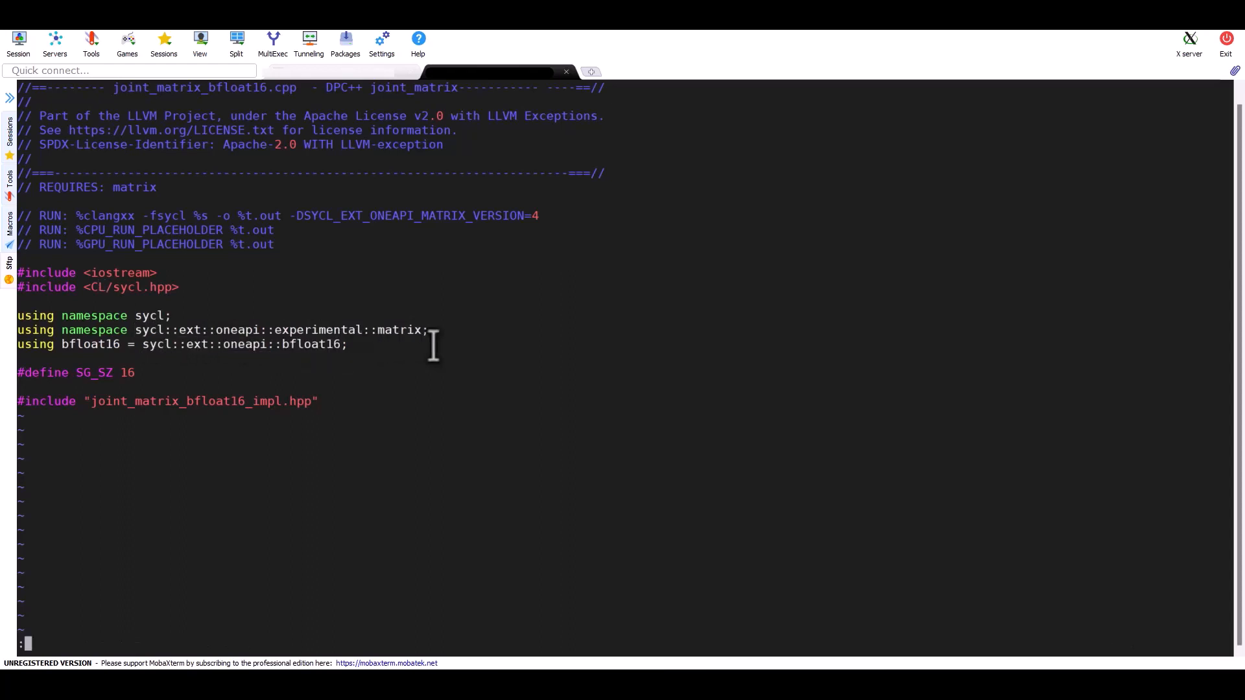
{"action": "type", "text": ":q"}
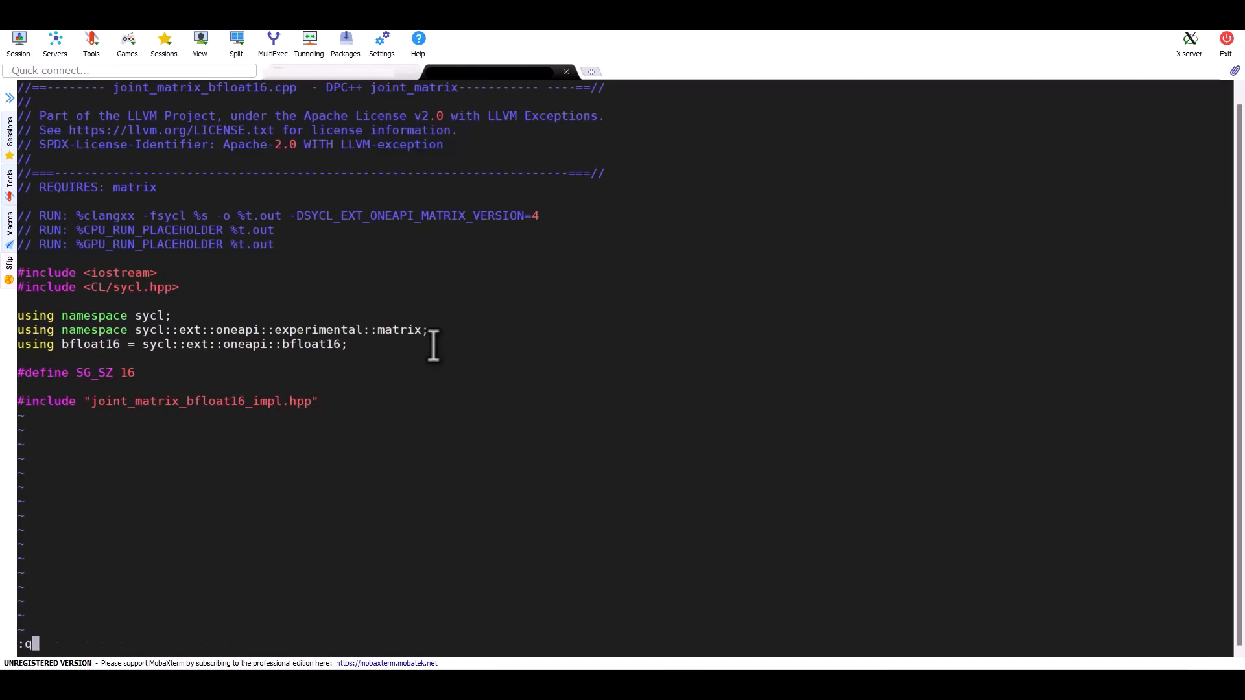
{"action": "key", "text": "Return"}
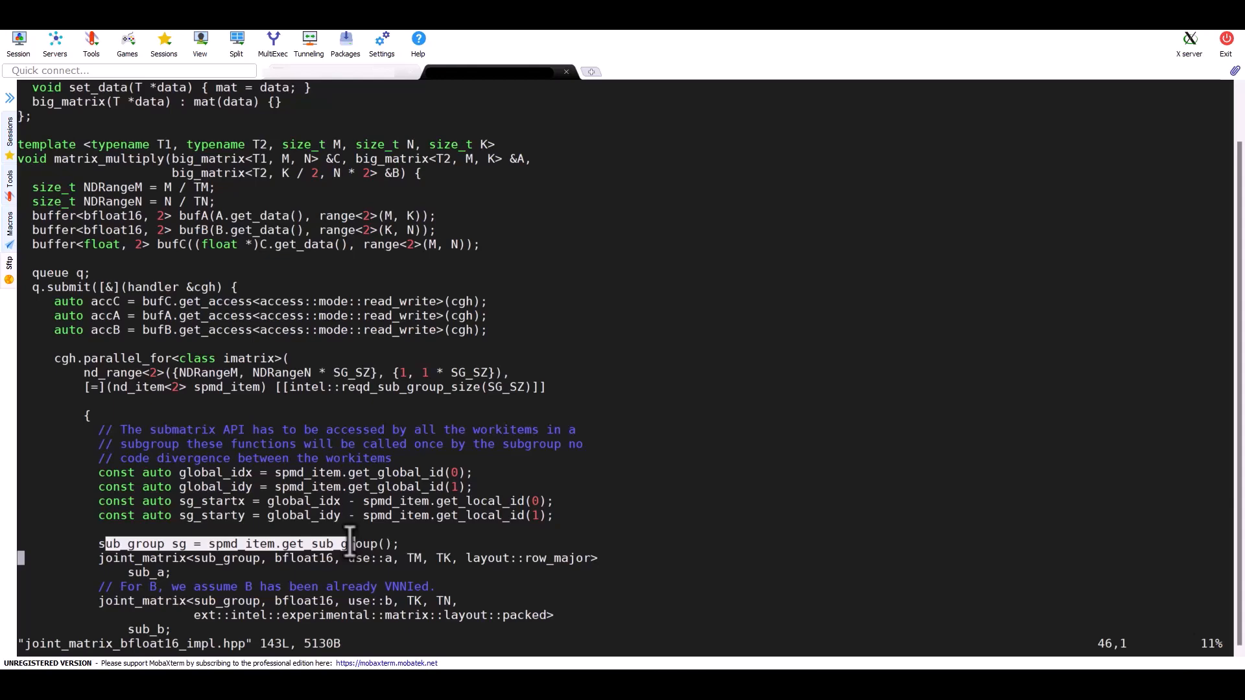
{"action": "mouse_move", "coordinate": [455, 409]}
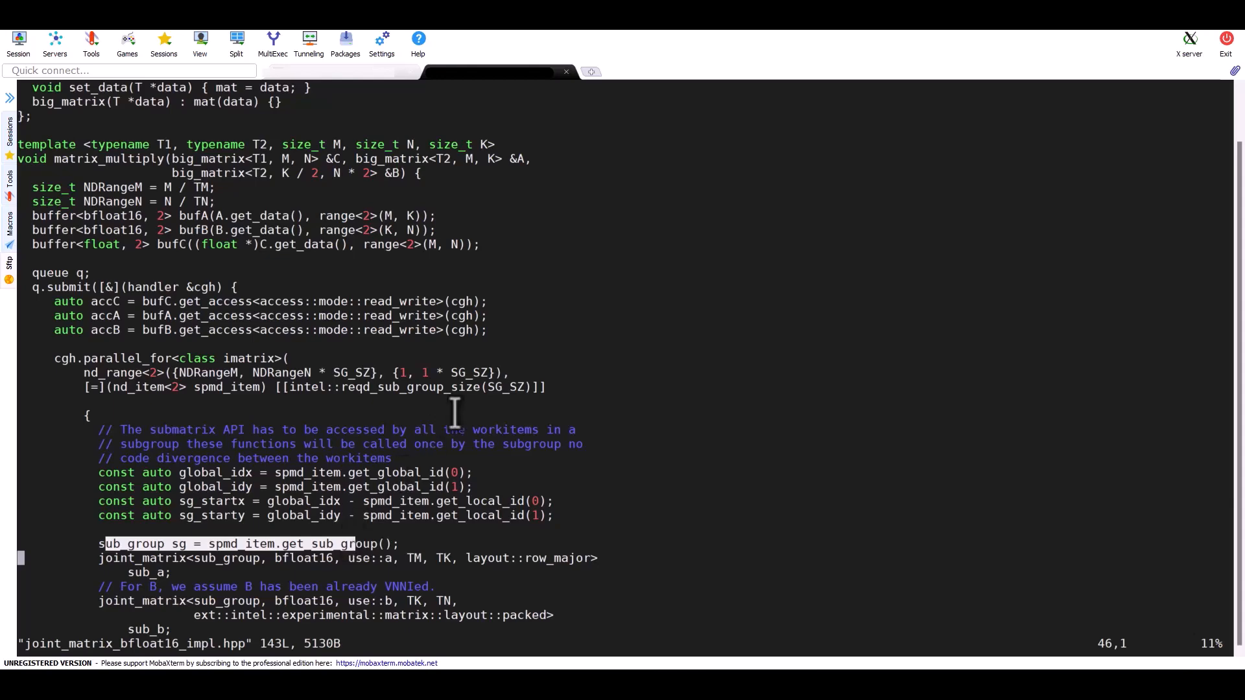
{"action": "scroll", "scroll_direction": "down", "scroll_amount": 3}
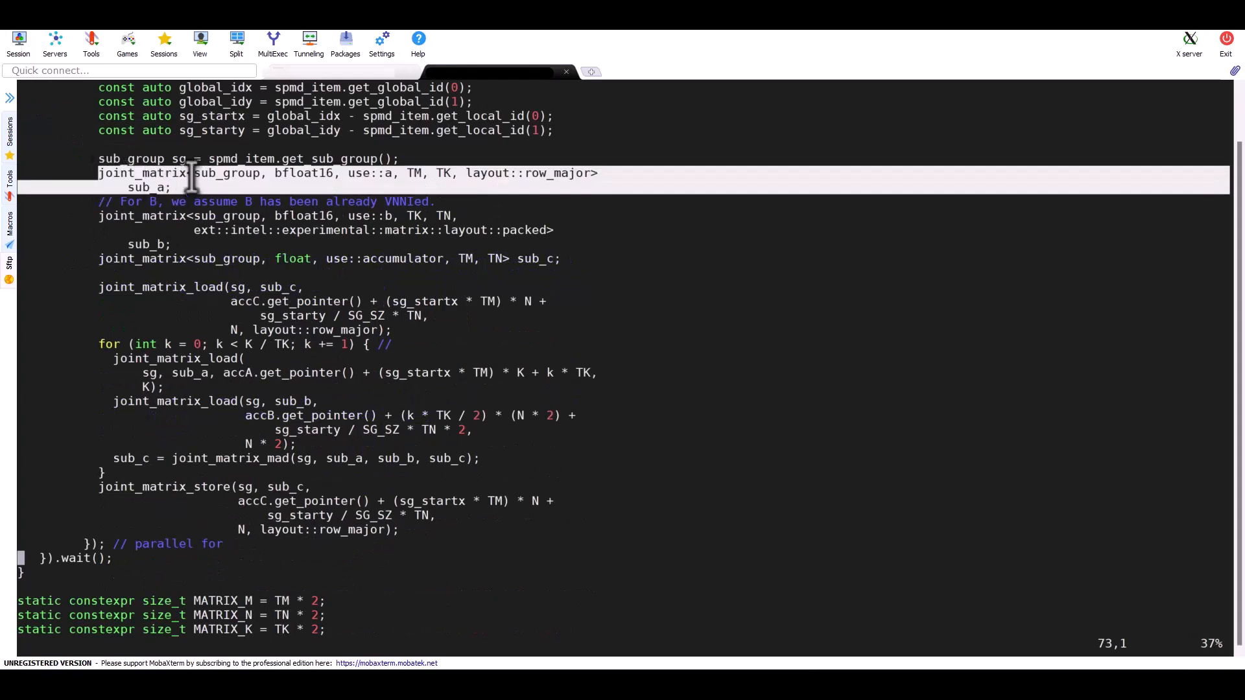
{"action": "left_click", "coordinate": [194, 173]}
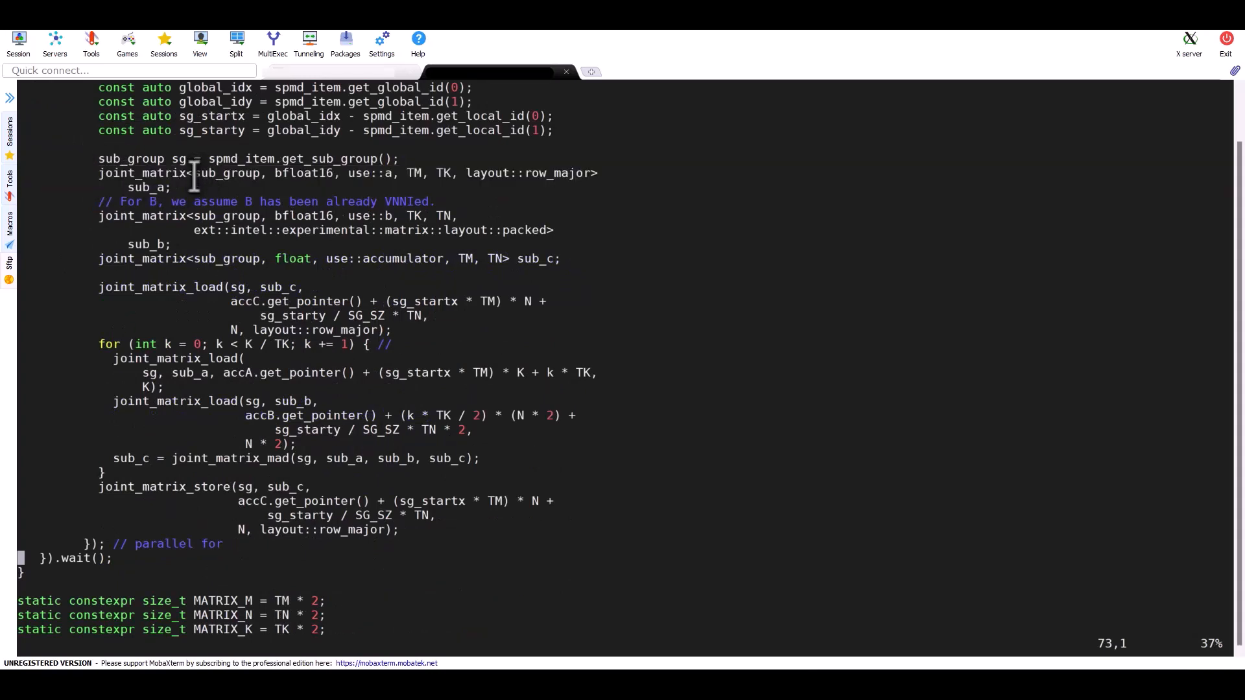
{"action": "double_click", "coordinate": [229, 174]}
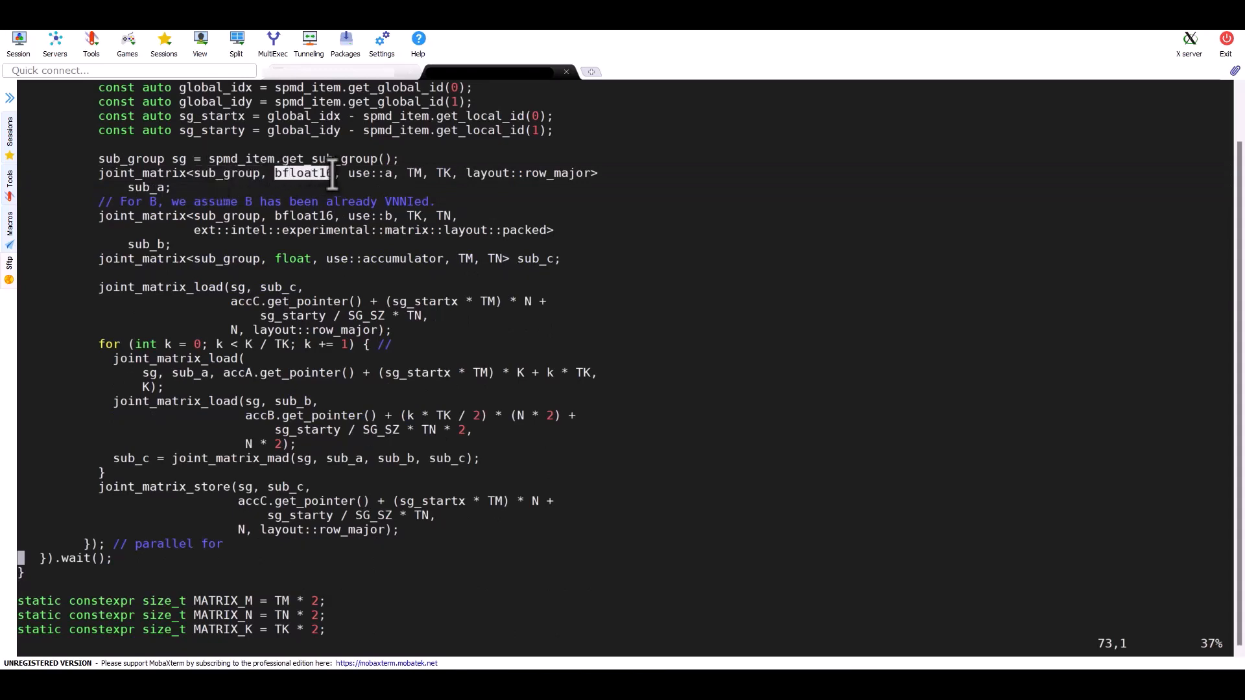
{"action": "mouse_move", "coordinate": [386, 173]}
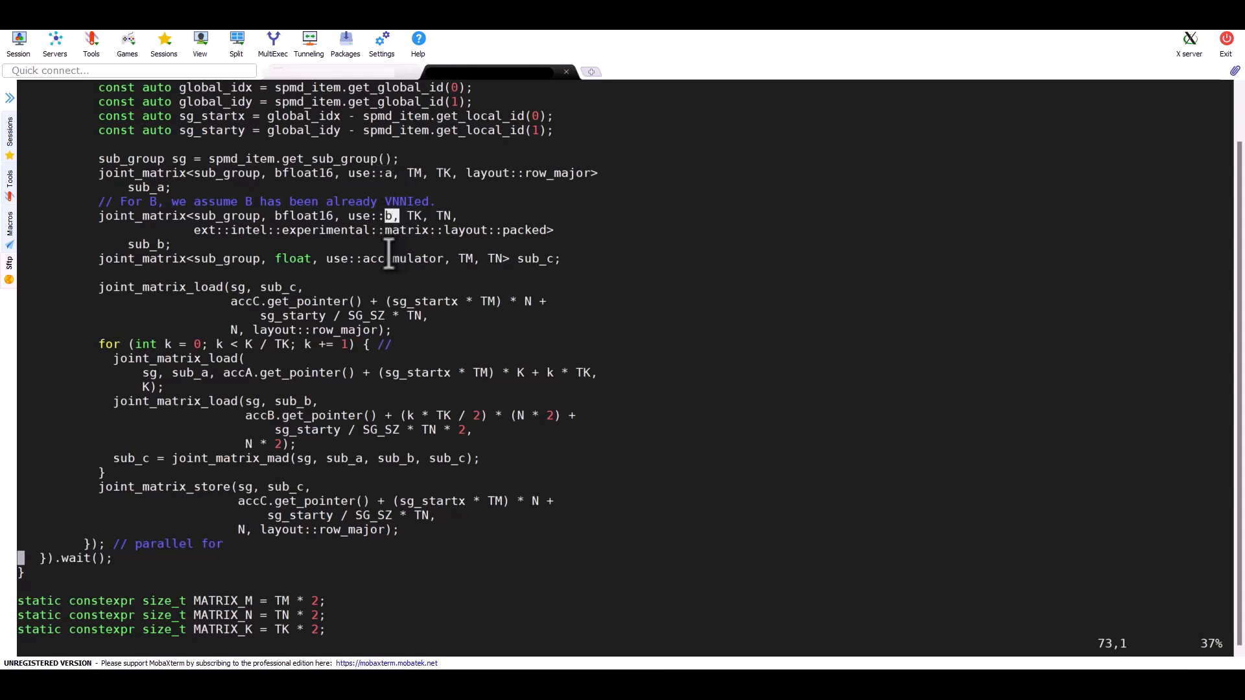
{"action": "double_click", "coordinate": [401, 258]}
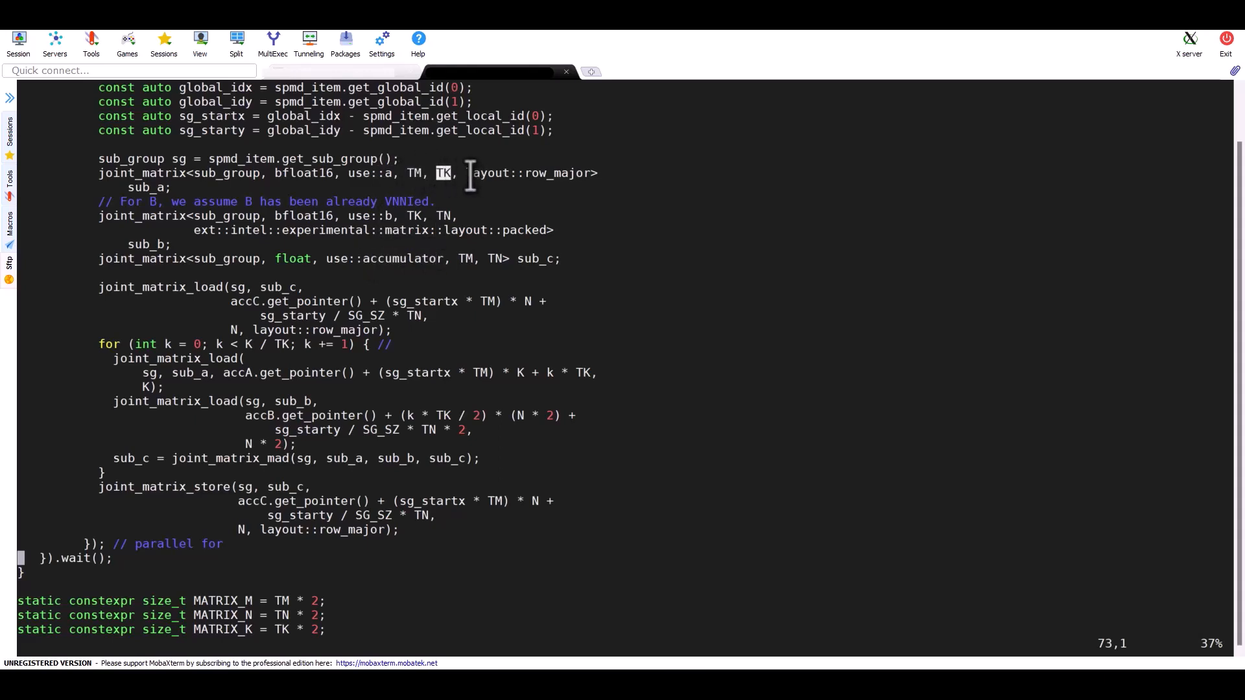
{"action": "double_click", "coordinate": [508, 173]}
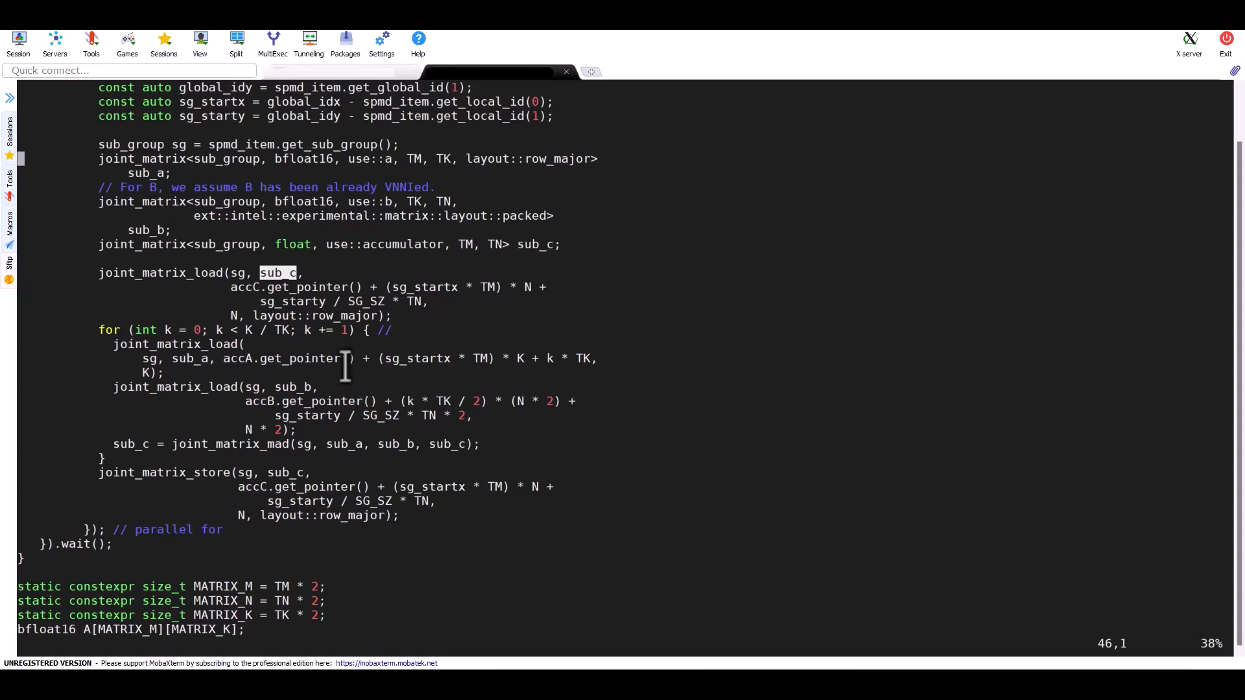
{"action": "mouse_move", "coordinate": [125, 350]}
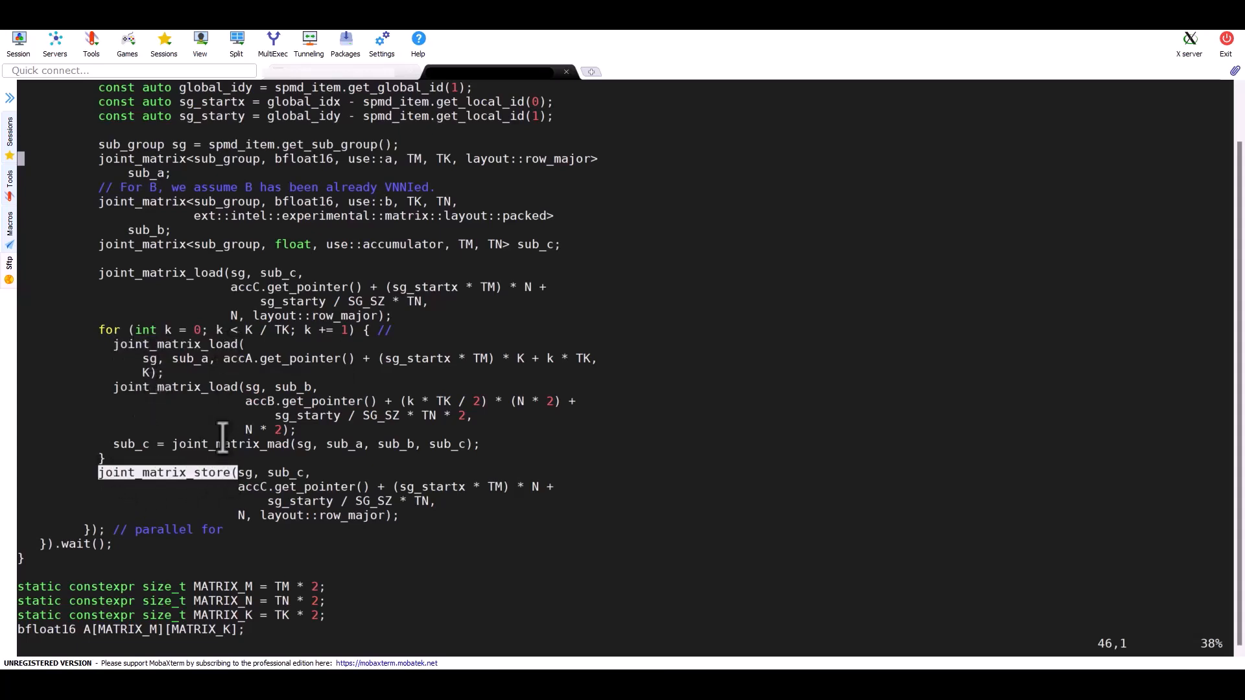
{"action": "double_click", "coordinate": [230, 444]}
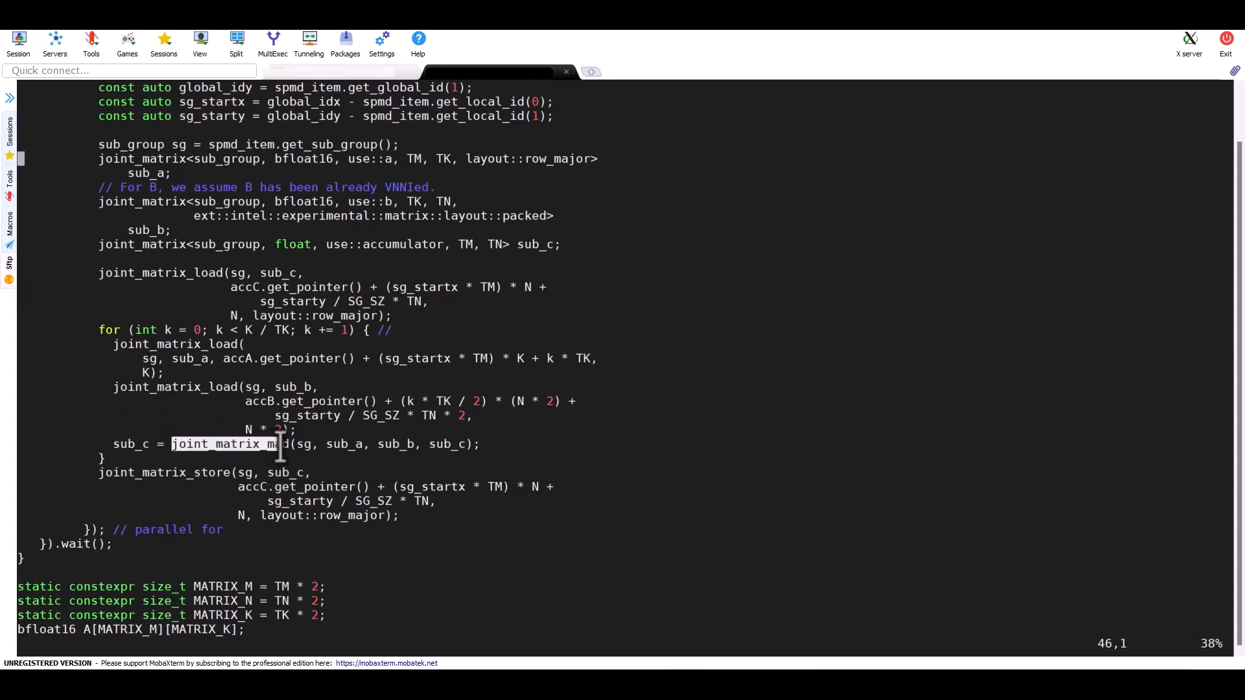
{"action": "mouse_move", "coordinate": [188, 330]}
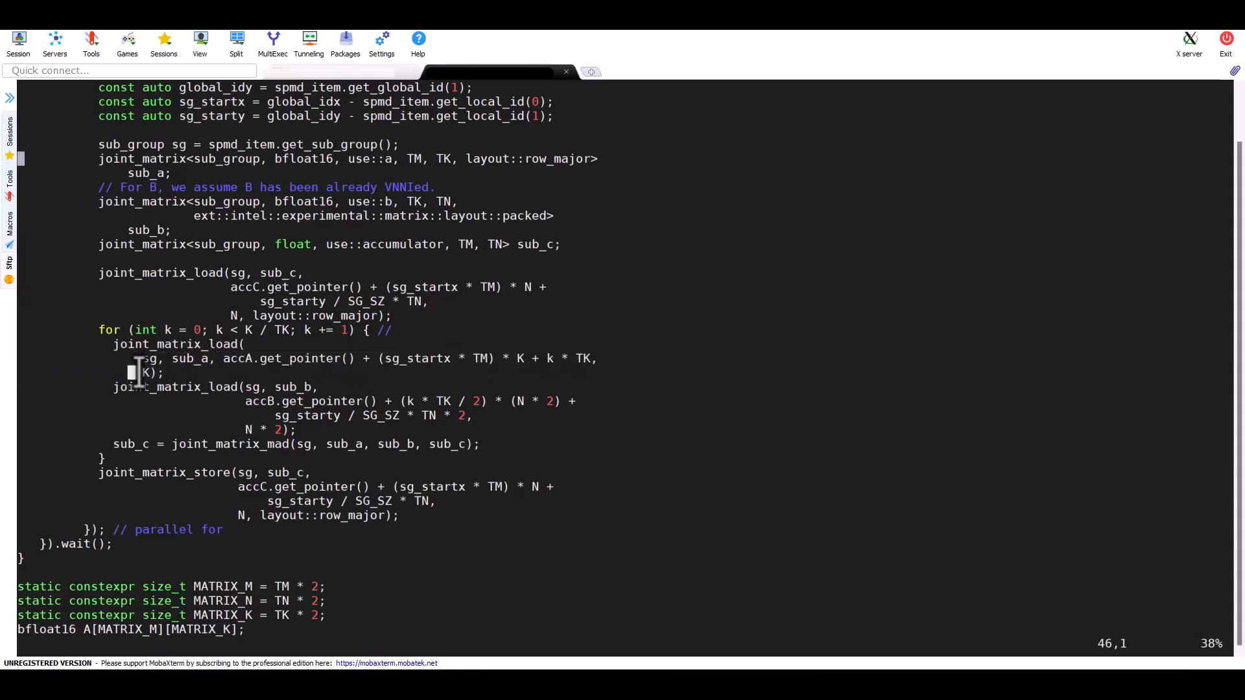
{"action": "mouse_move", "coordinate": [425, 424]}
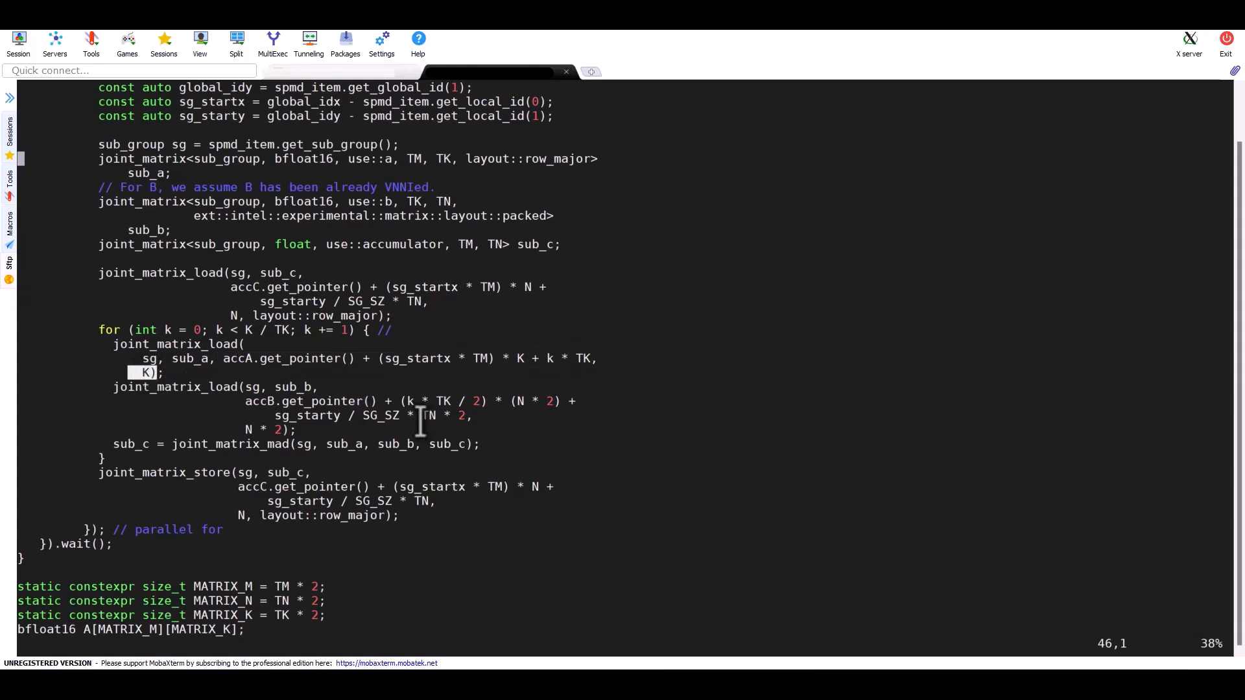
{"action": "mouse_move", "coordinate": [283, 514]}
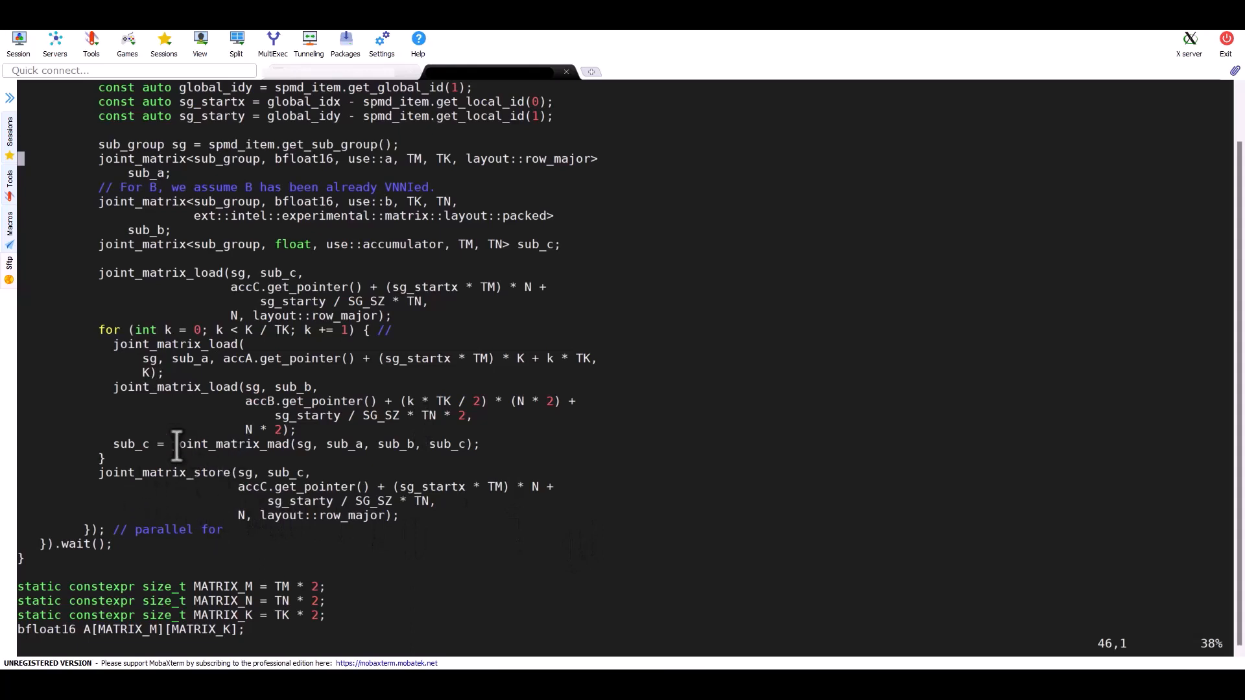
{"action": "double_click", "coordinate": [230, 444]}
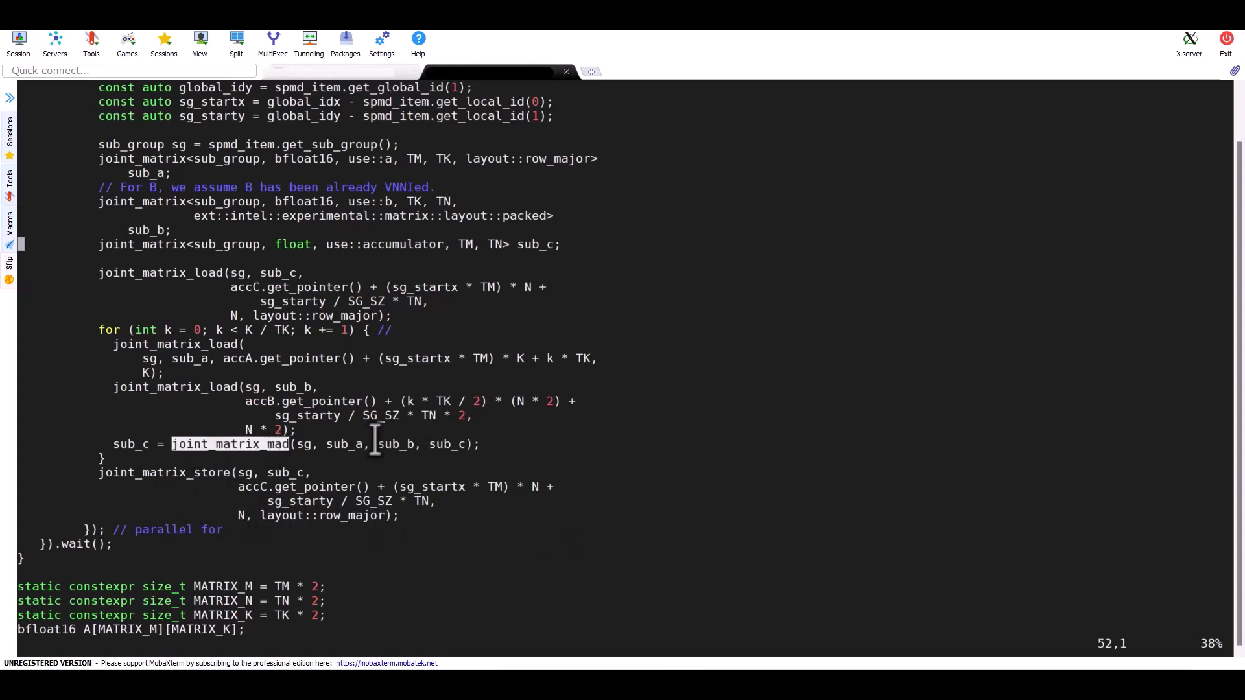
{"action": "left_click", "coordinate": [298, 444]}
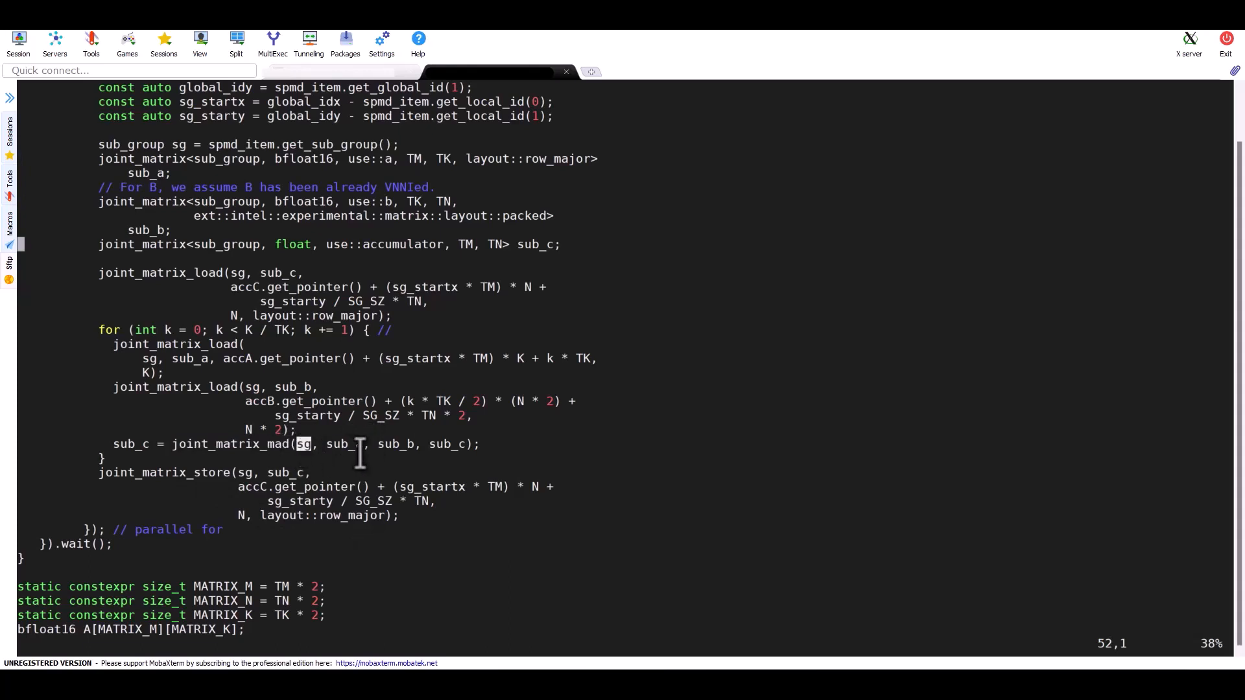
{"action": "double_click", "coordinate": [339, 443]}
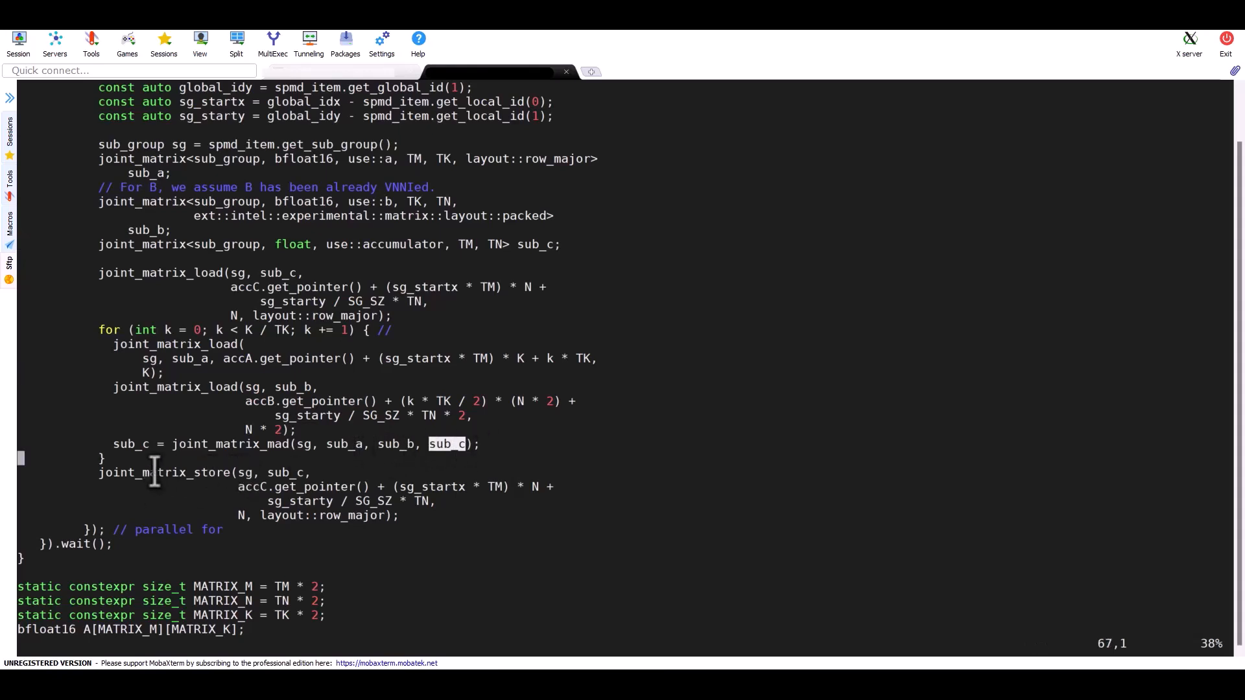
{"action": "double_click", "coordinate": [163, 473]}
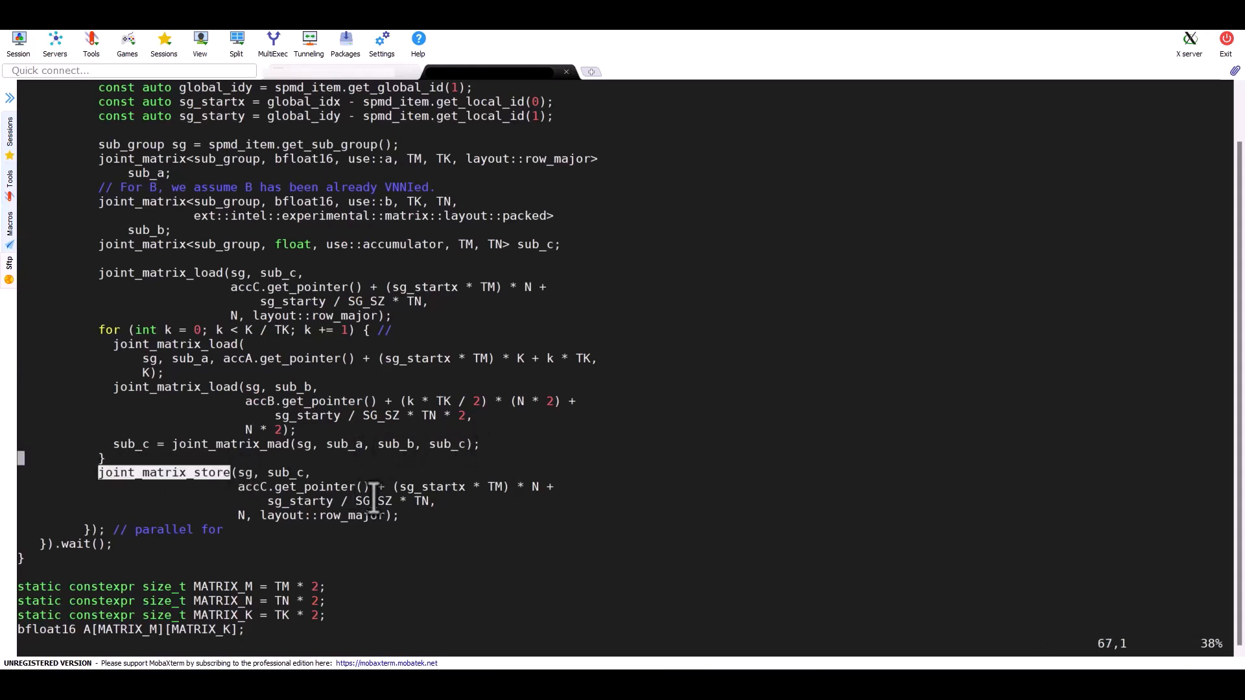
{"action": "mouse_move", "coordinate": [268, 553]}
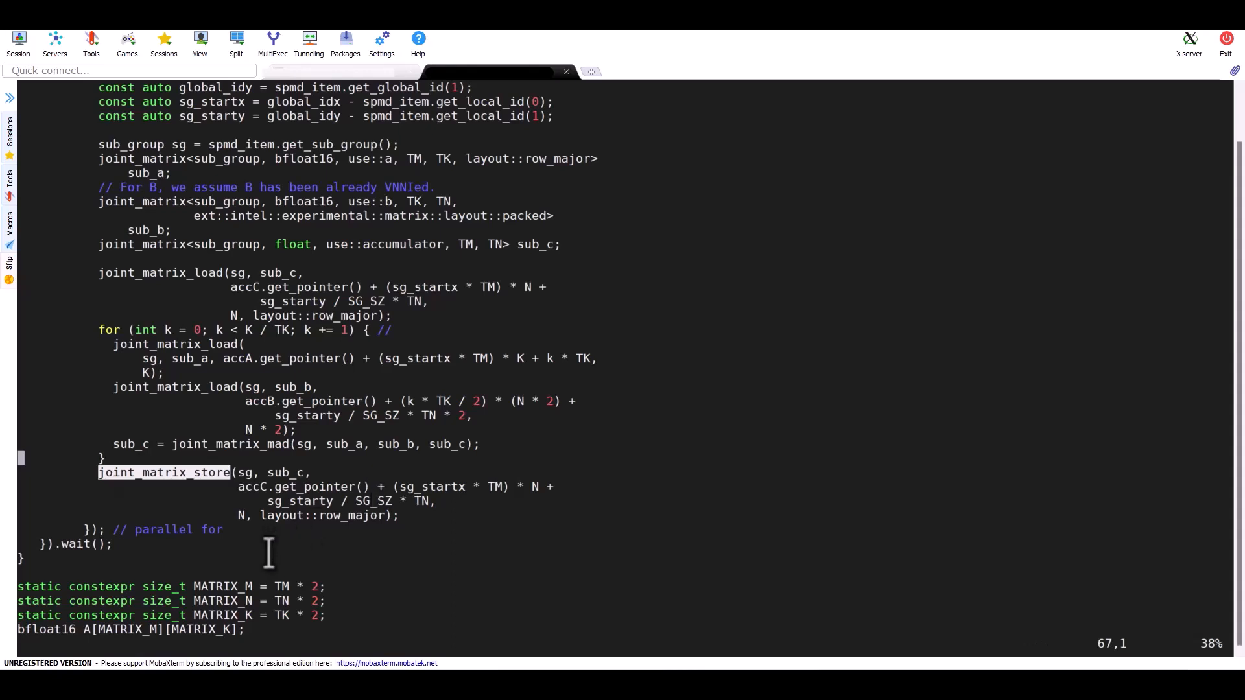
{"action": "double_click", "coordinate": [284, 473]}
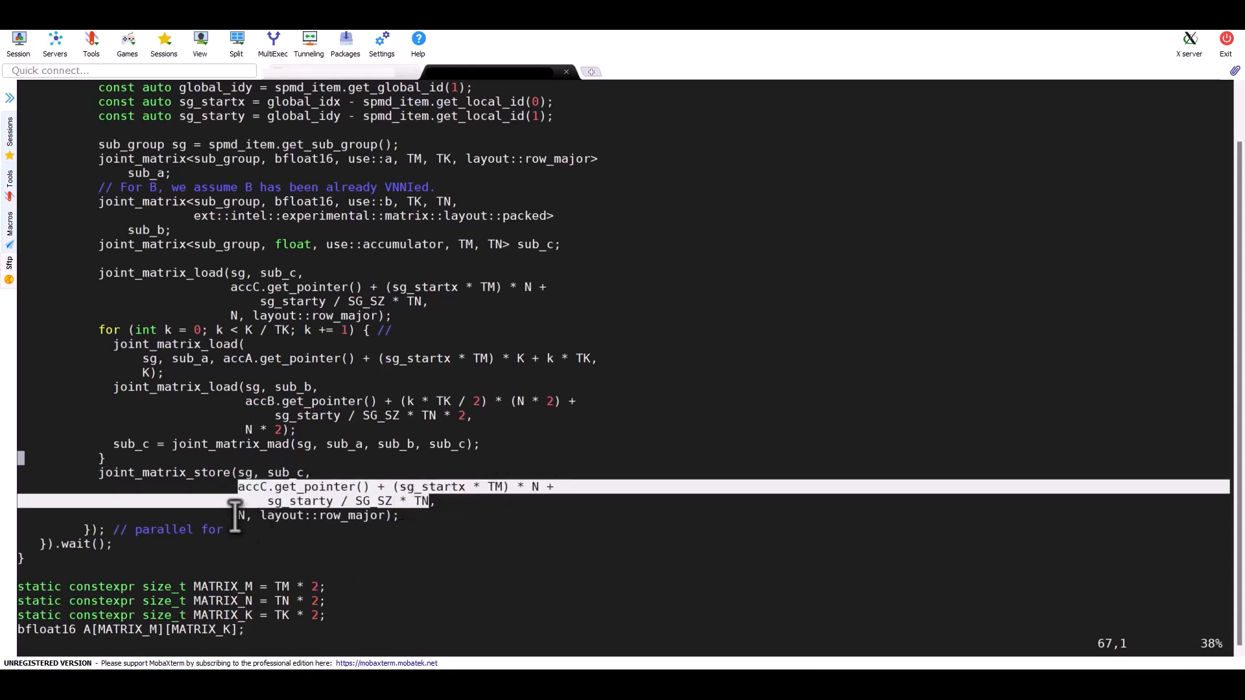
{"action": "double_click", "coordinate": [322, 514]}
{"action": "type", "text": ":q"}
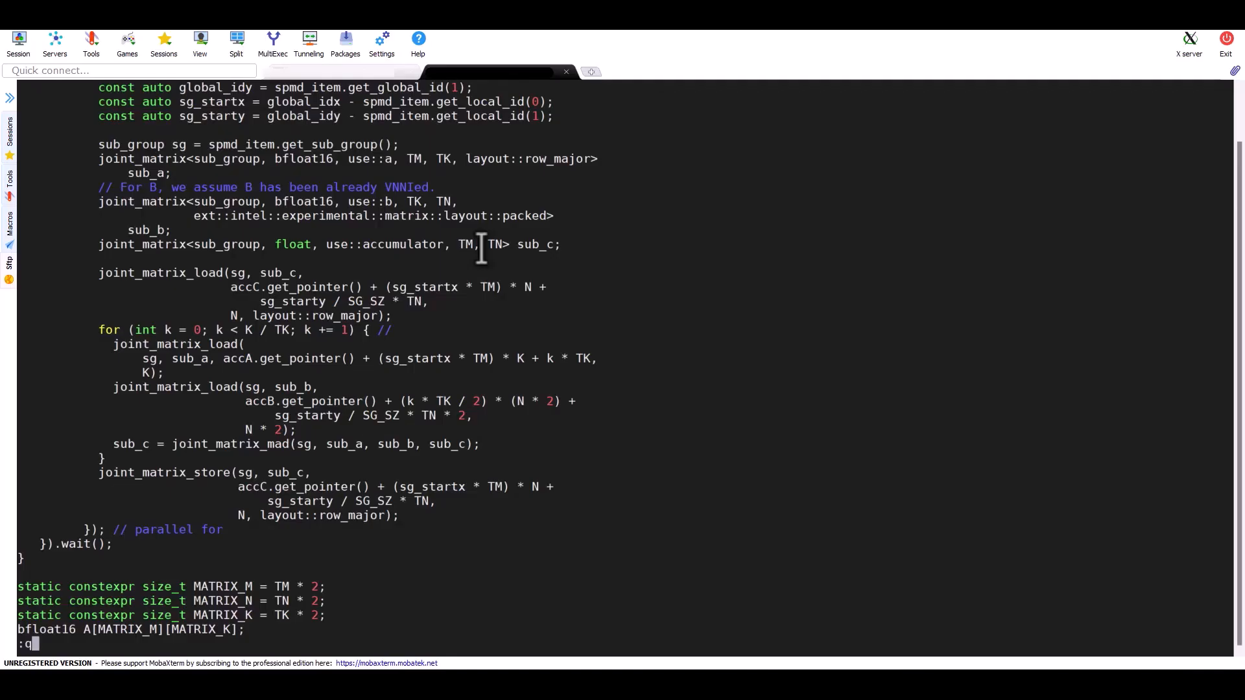
Step: Close the matrix implementation file and open script.sh in vim
{"action": "key", "text": "Return"}
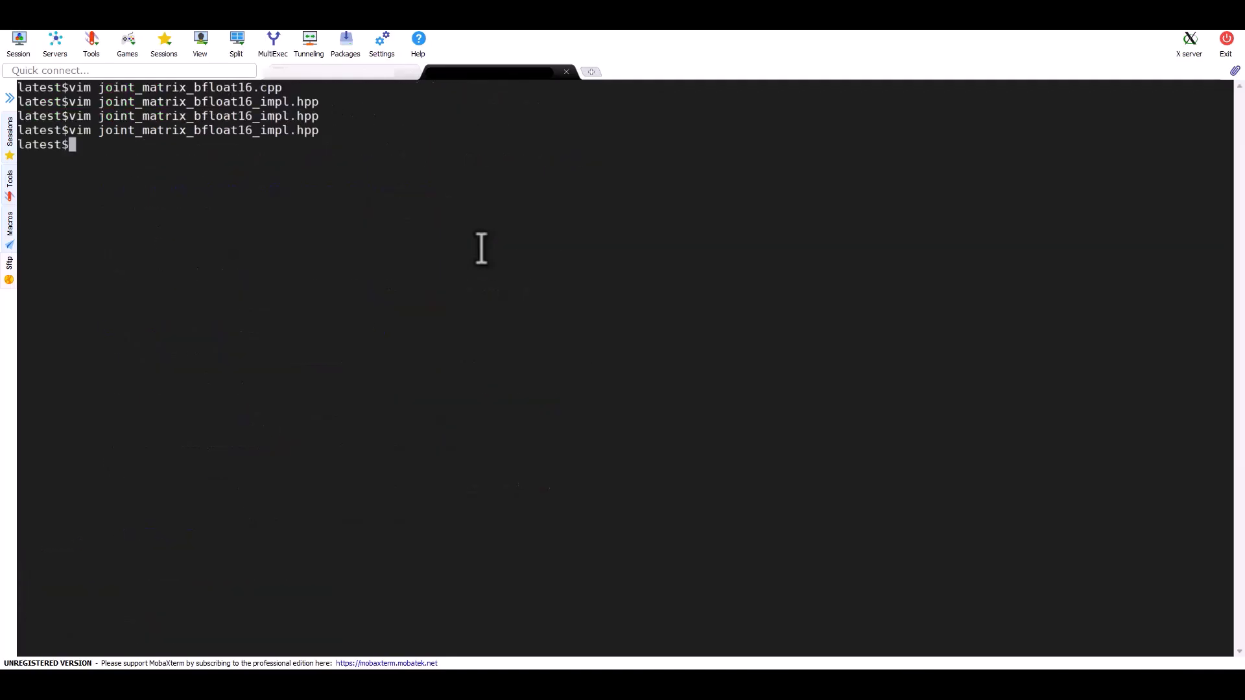
{"action": "type", "text": "vim"}
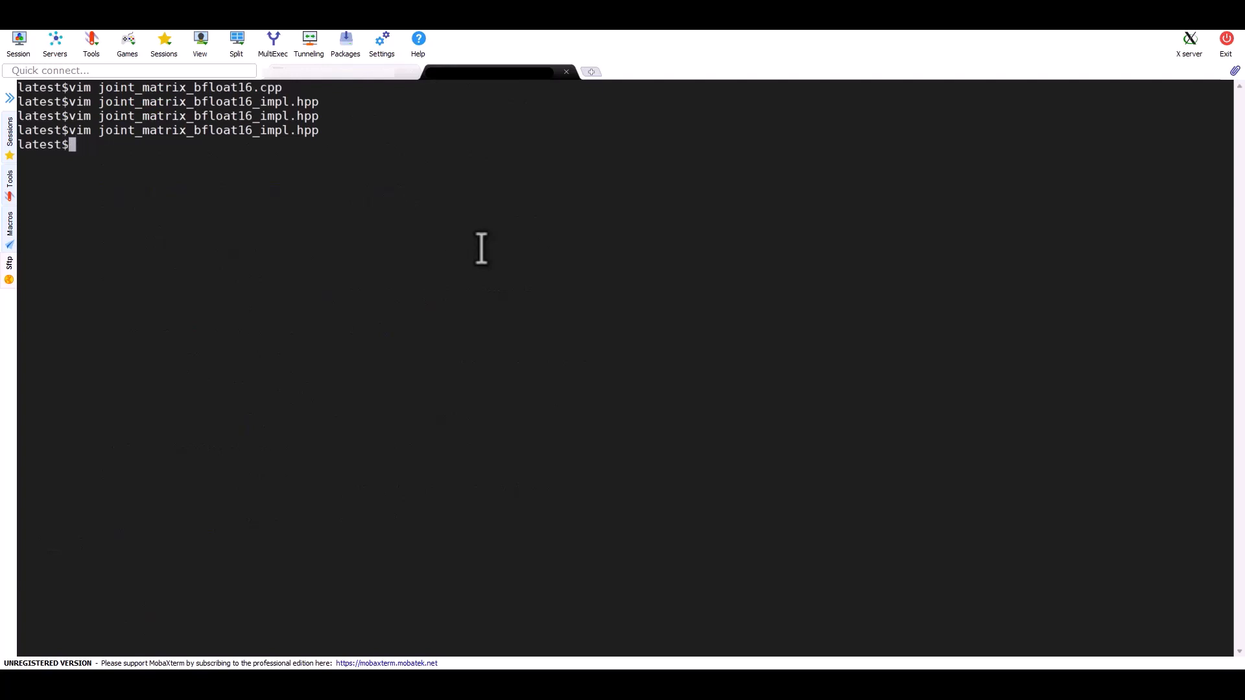
{"action": "type", "text": "vim script.sh"}
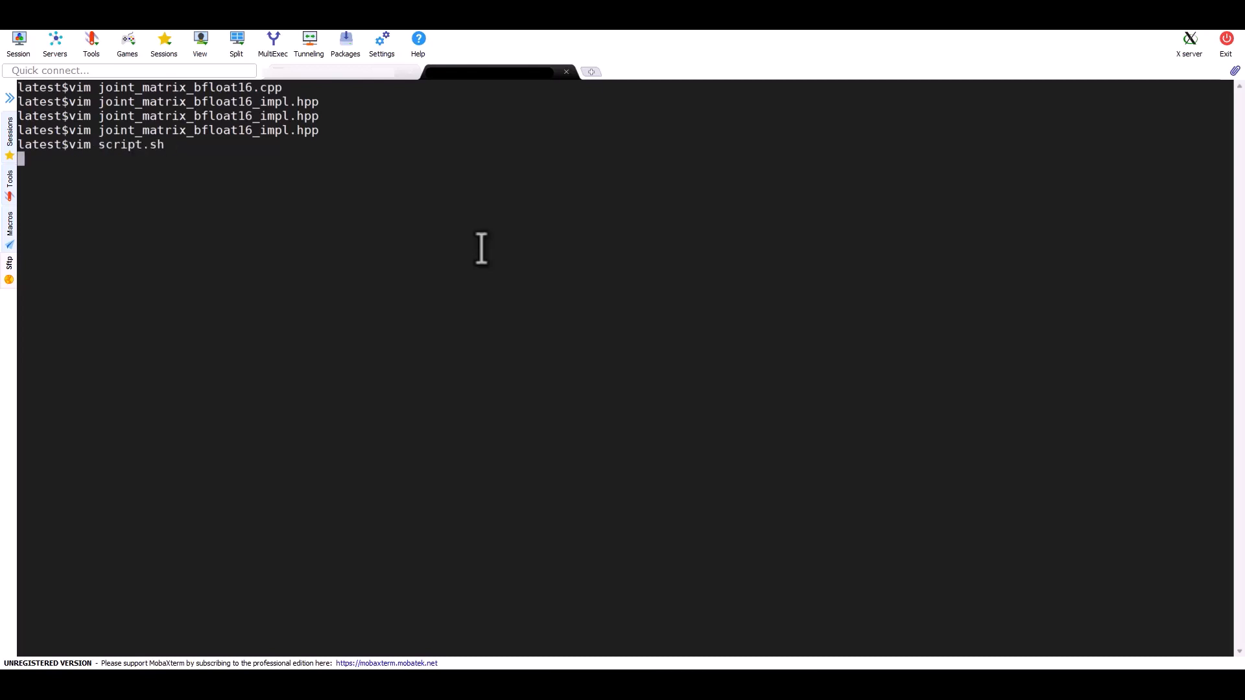
{"action": "key", "text": "Return"}
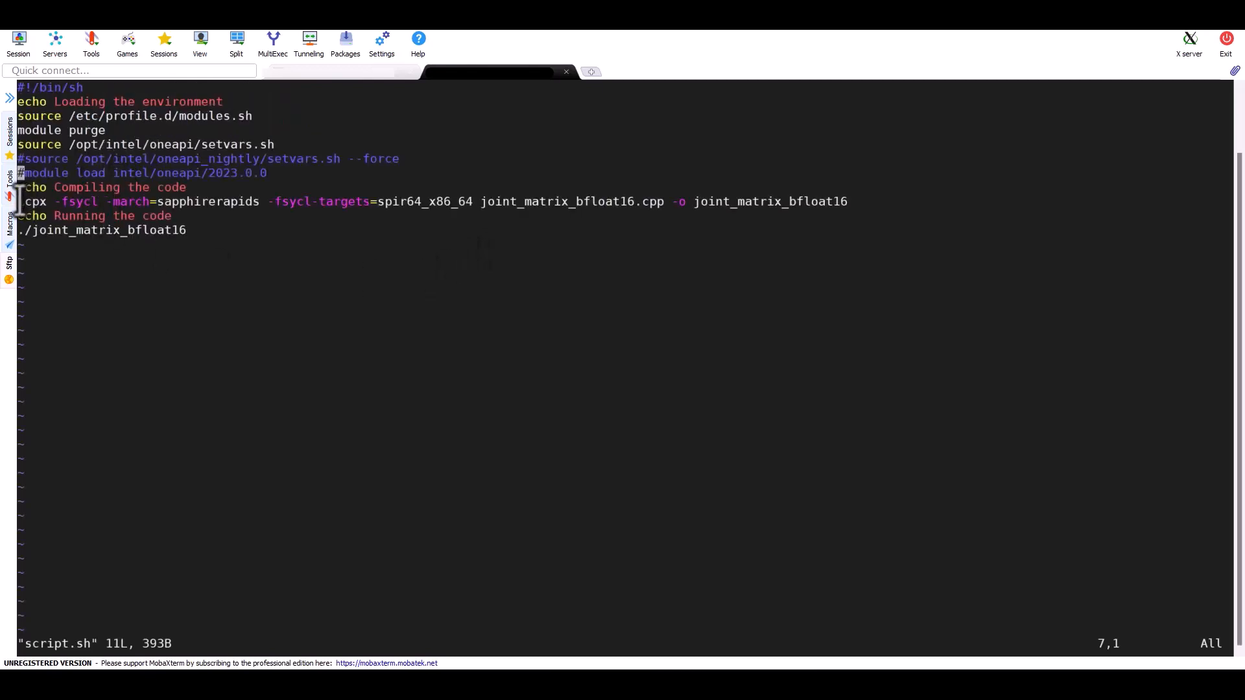
Step: Highlight script.sh's icpx compile command, then quit without saving with :q!
{"action": "double_click", "coordinate": [75, 201]}
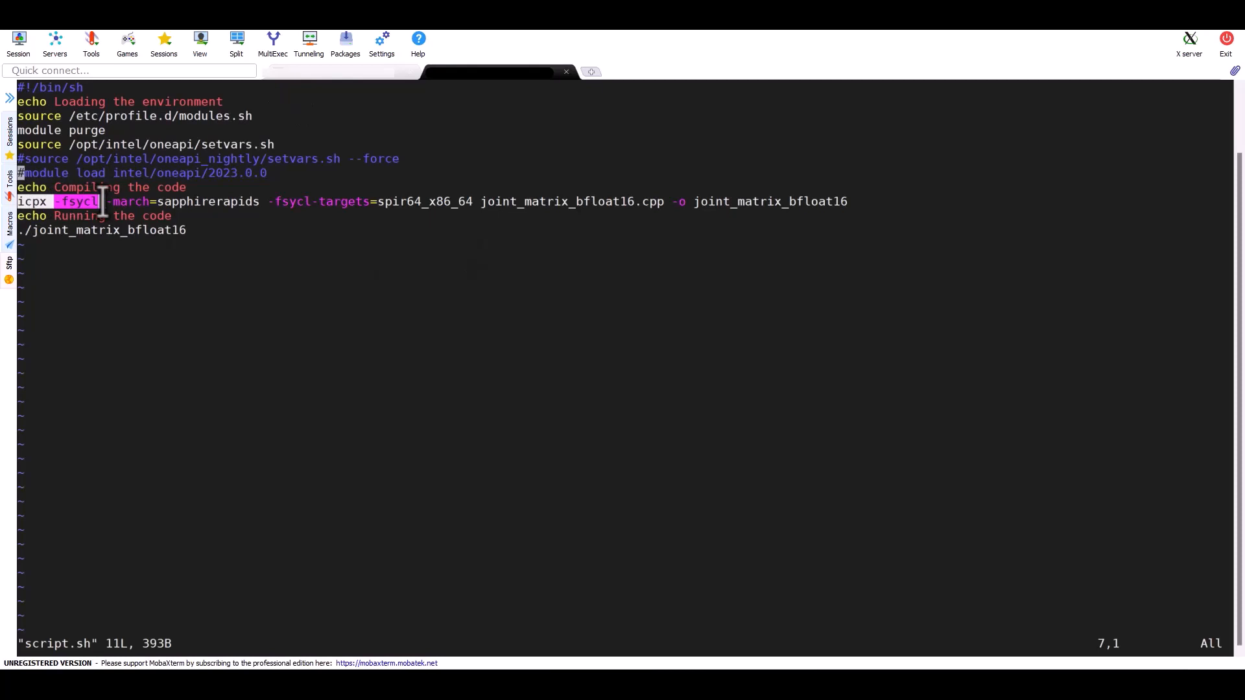
{"action": "left_click", "coordinate": [8, 125]}
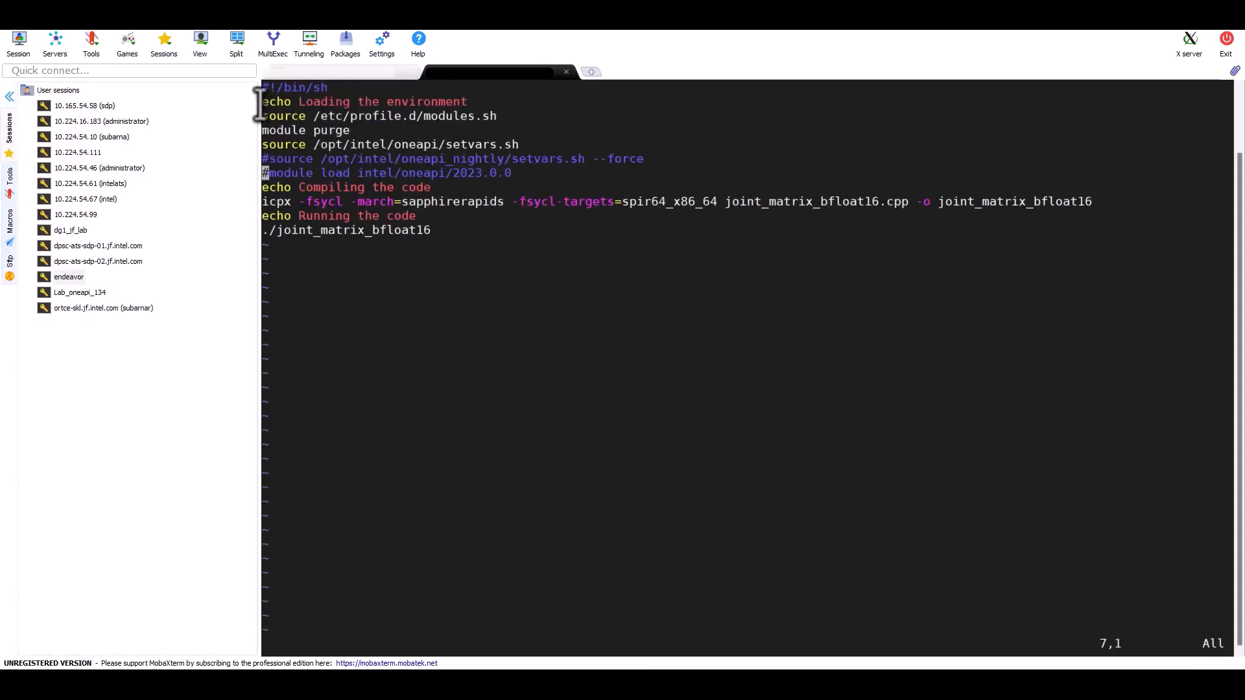
{"action": "left_click", "coordinate": [8, 117]}
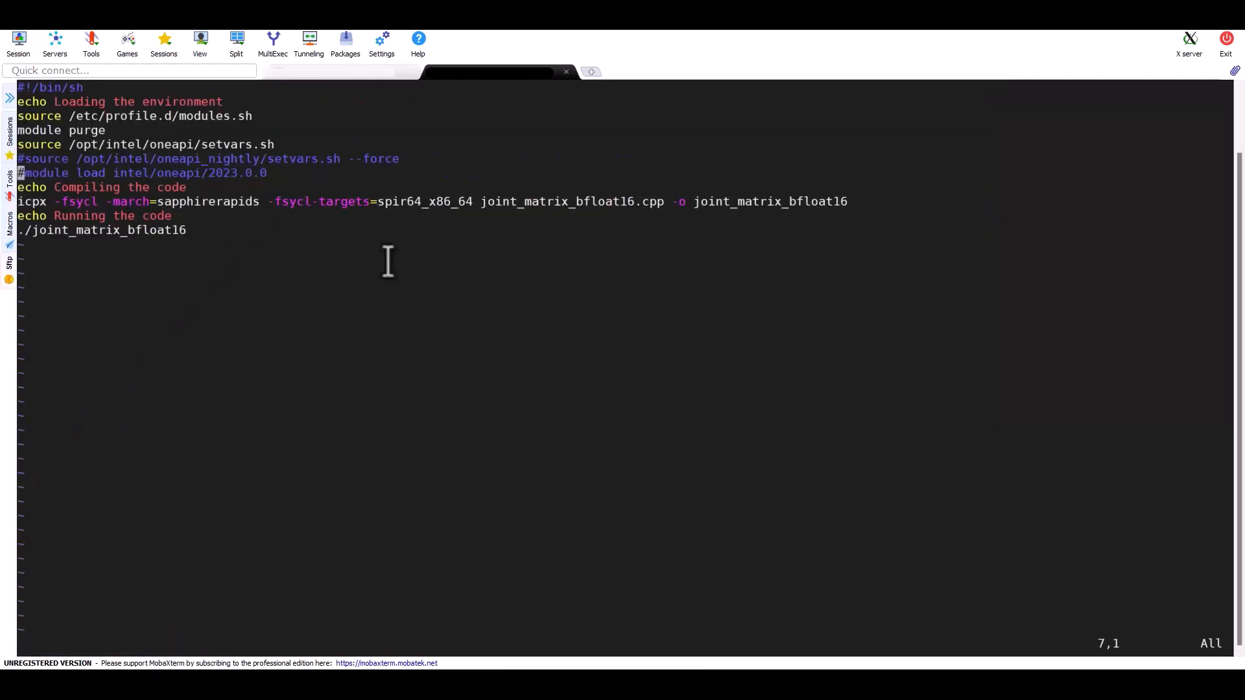
{"action": "type", "text": ":q!"}
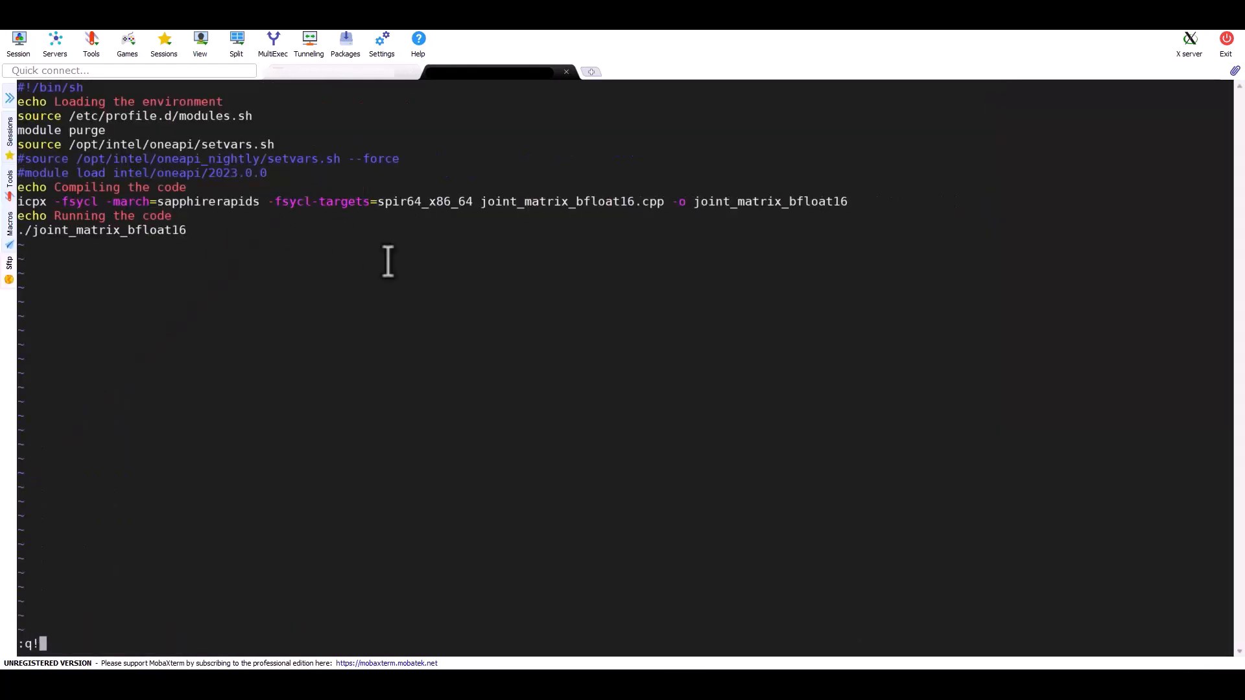
{"action": "key", "text": "Return"}
{"action": "type", "text": "bash script.sh"}
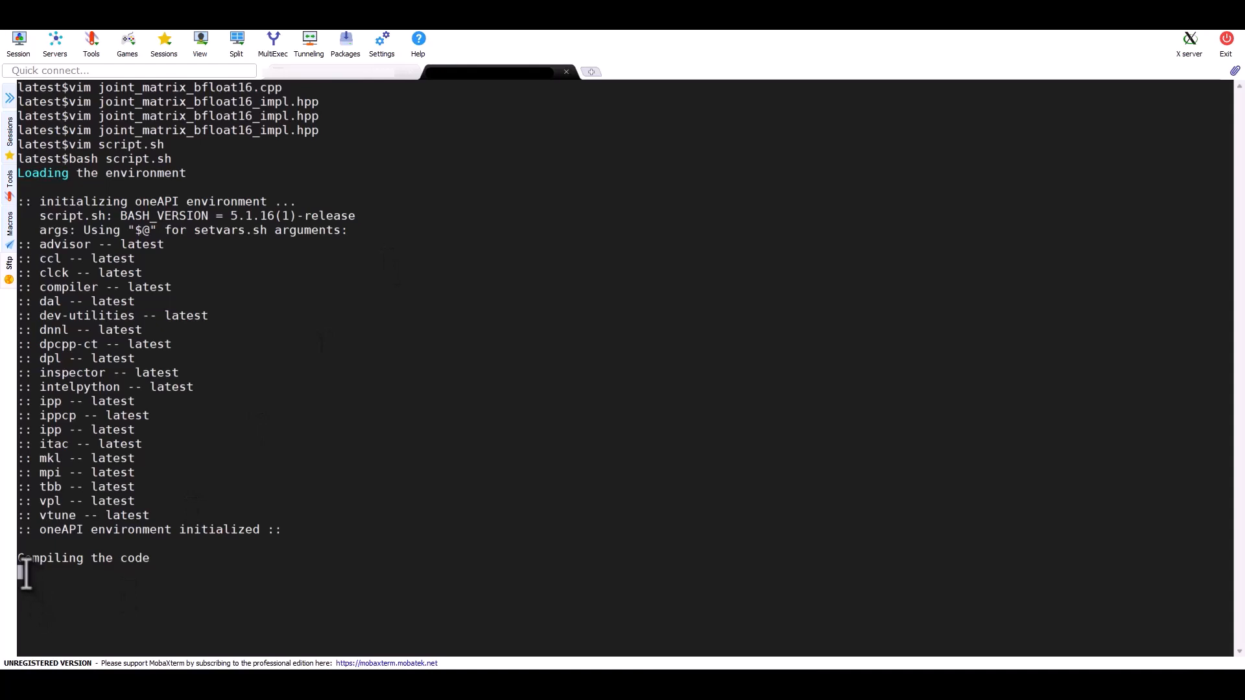
{"action": "mouse_move", "coordinate": [110, 574]}
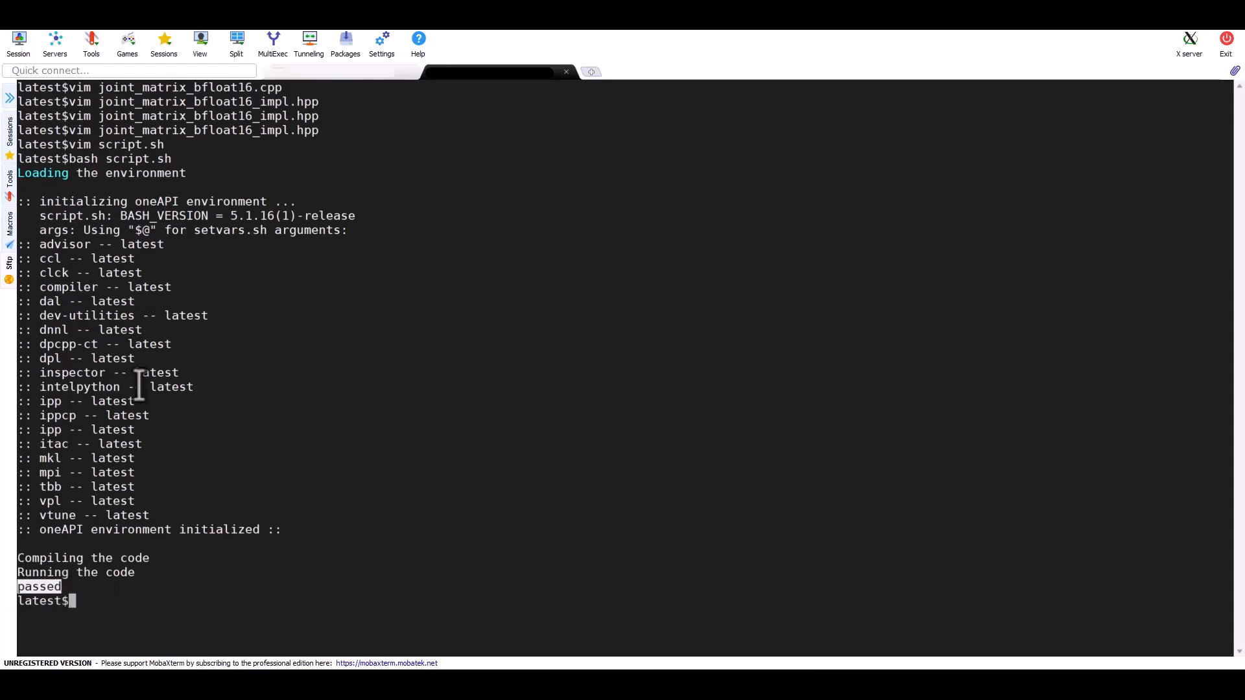
{"action": "mouse_move", "coordinate": [194, 369]}
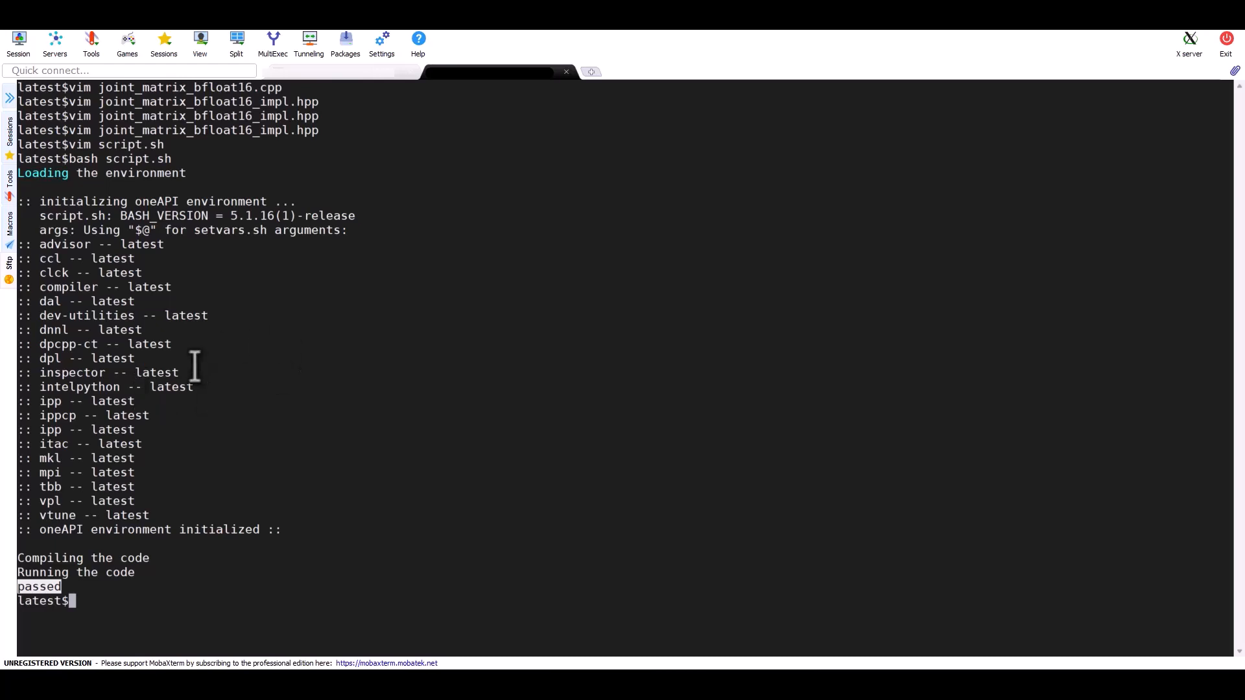
{"action": "mouse_move", "coordinate": [205, 431]}
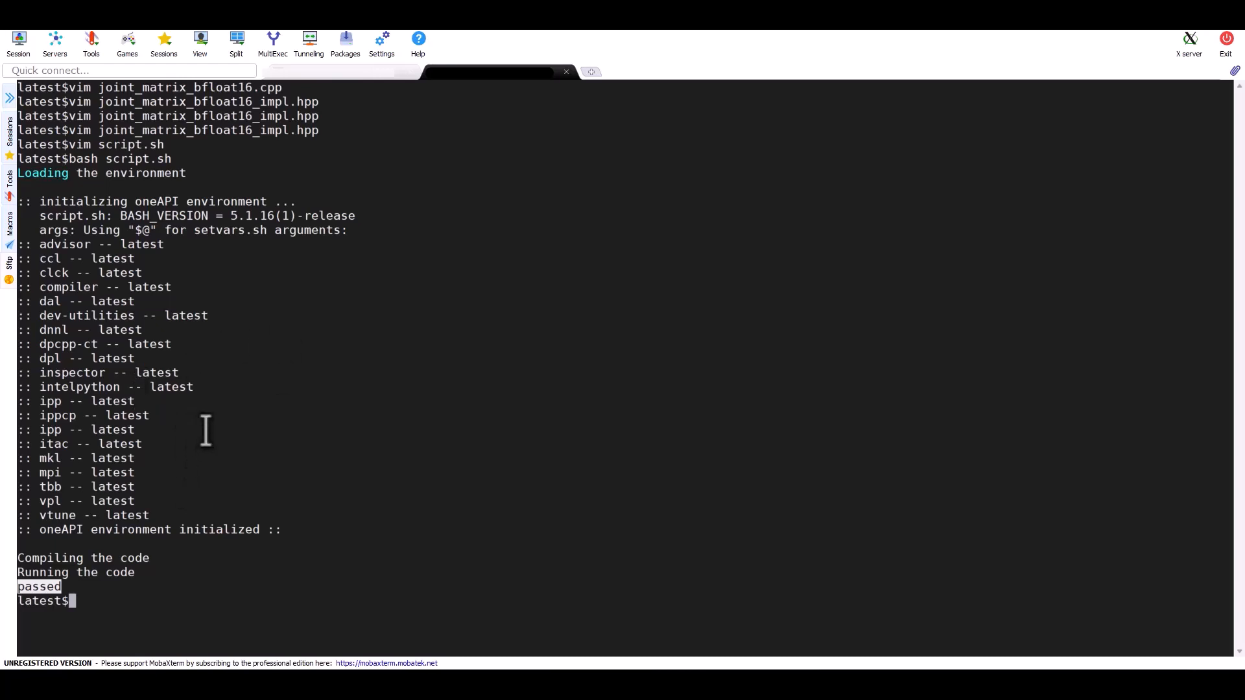